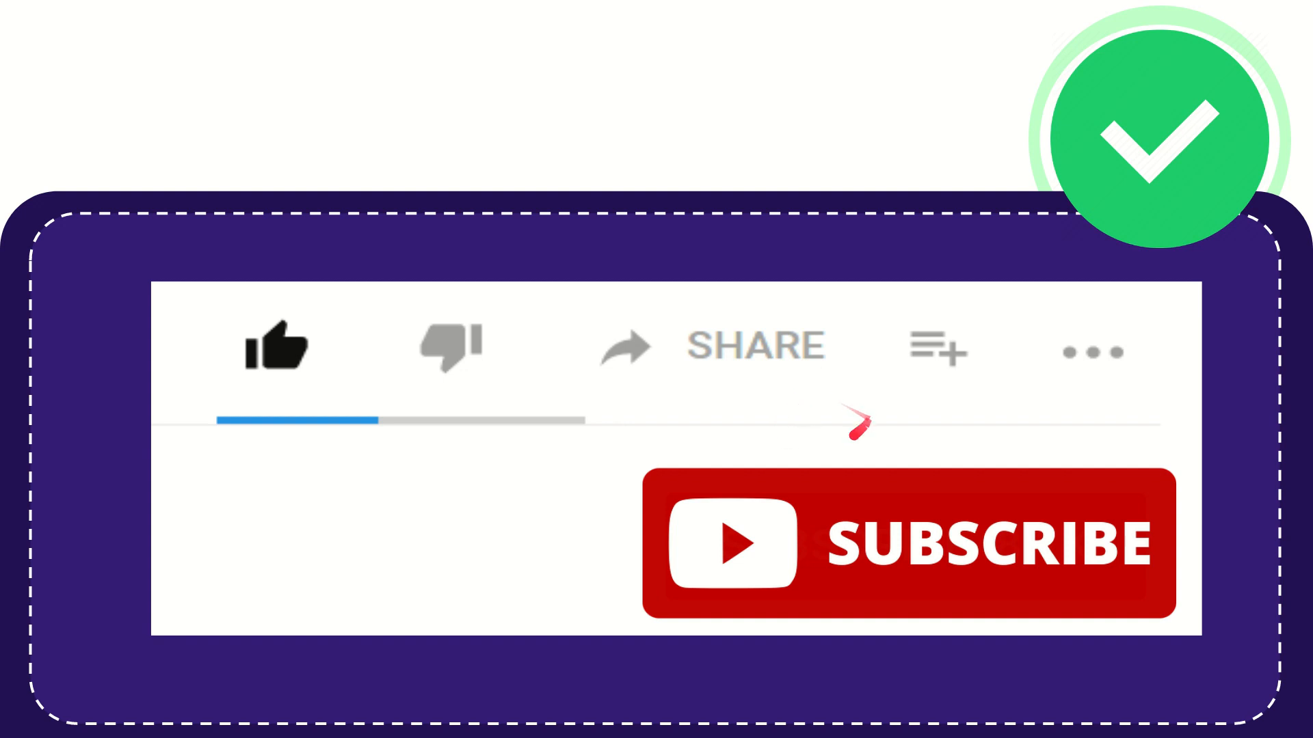
mouse_move(757, 410)
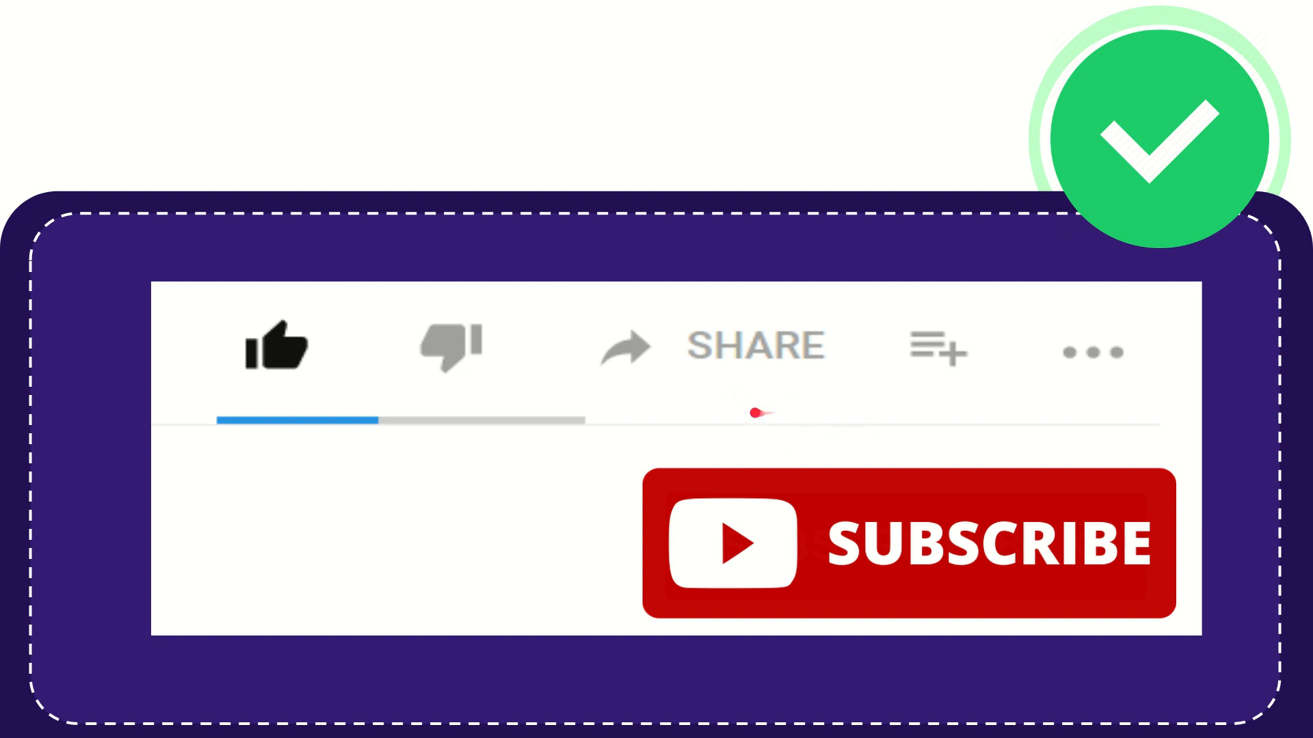